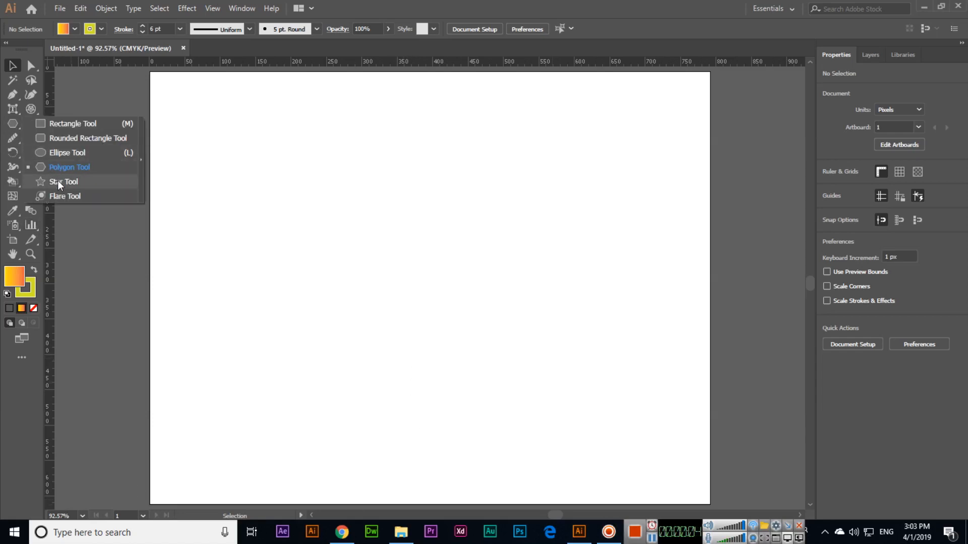
Draw a 5-point orange gradient star on the left side of the artboard with the Star Tool.
click(63, 181)
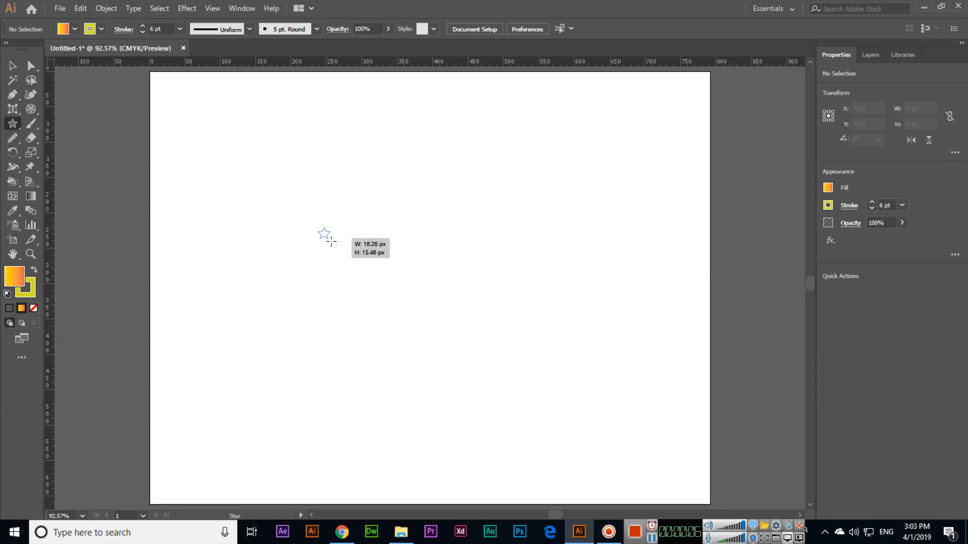
drag(324, 234, 393, 330)
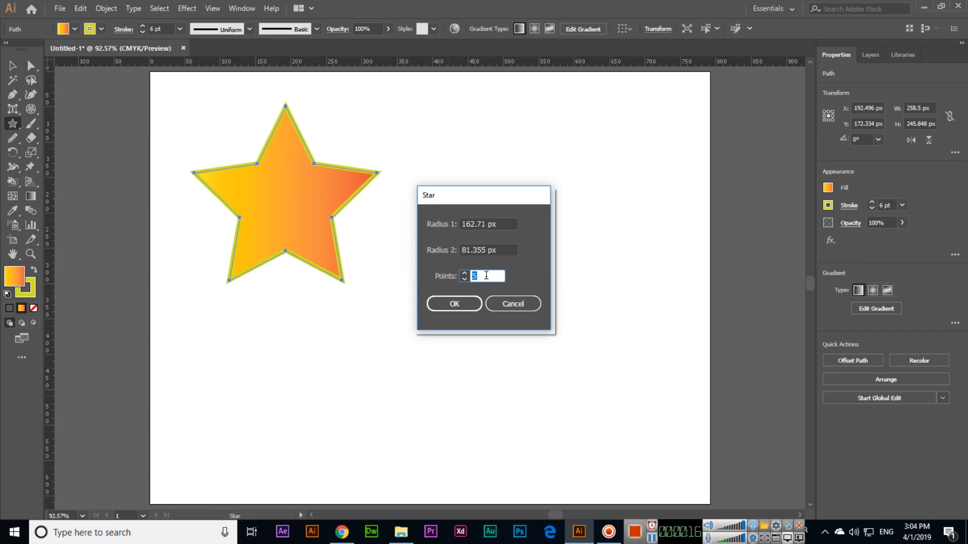
Create a 9-point gradient star beside the first and give it a yellow stroke swatch.
click(453, 304)
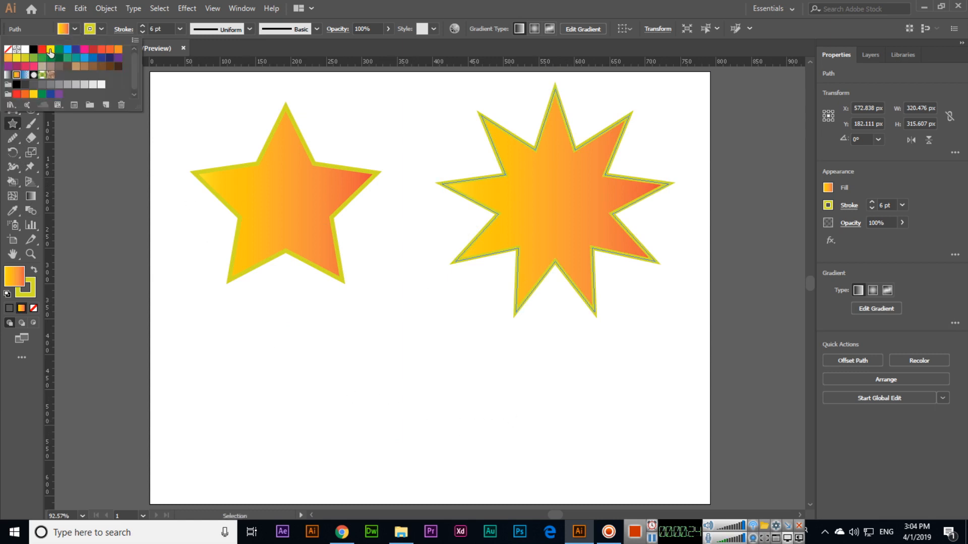
click(53, 46)
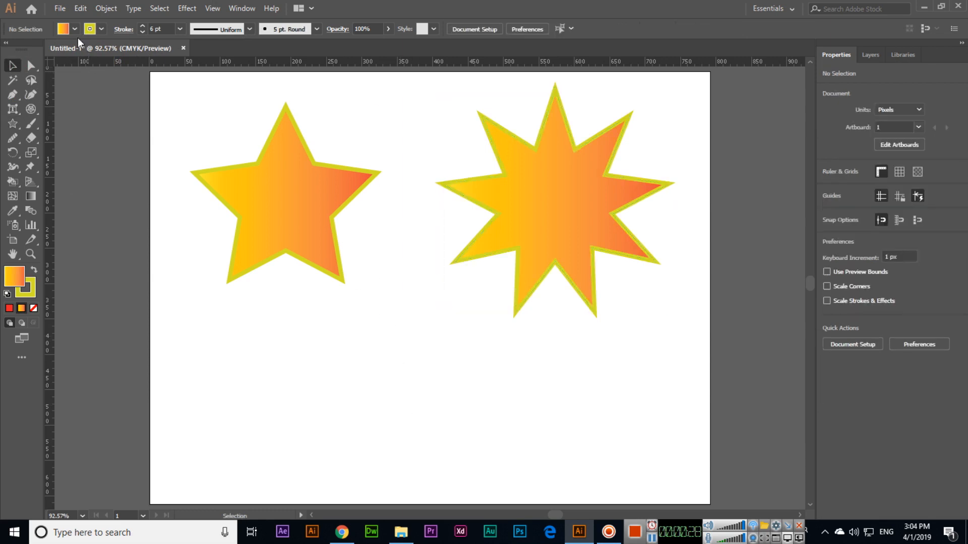
Draw a yellow many-pointed starburst with a 1 pt black stroke below the nine-point star.
click(100, 29)
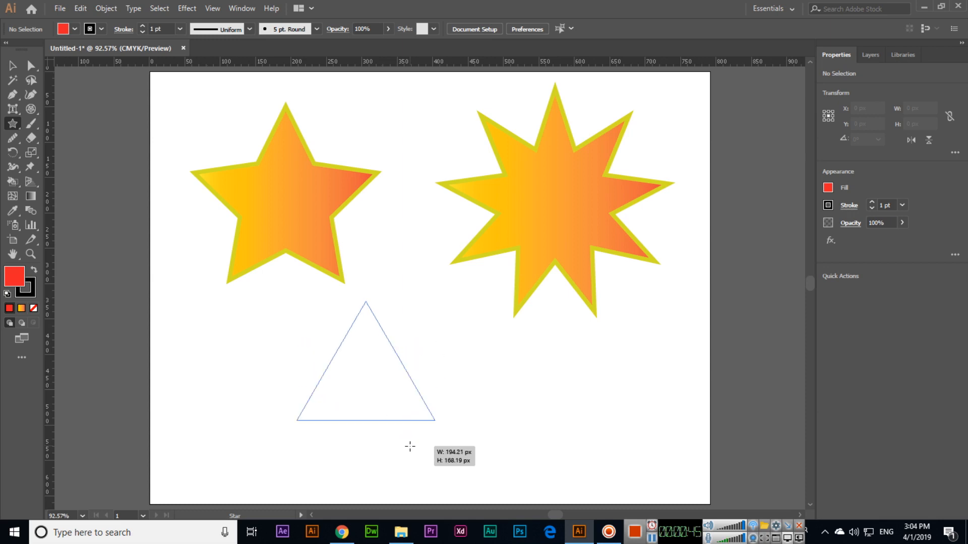
drag(364, 303, 410, 446)
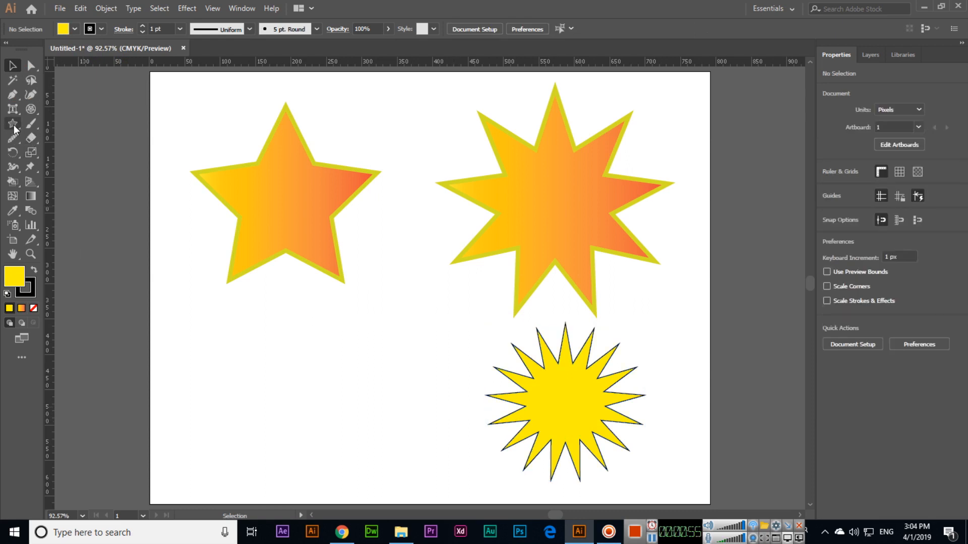
click(11, 138)
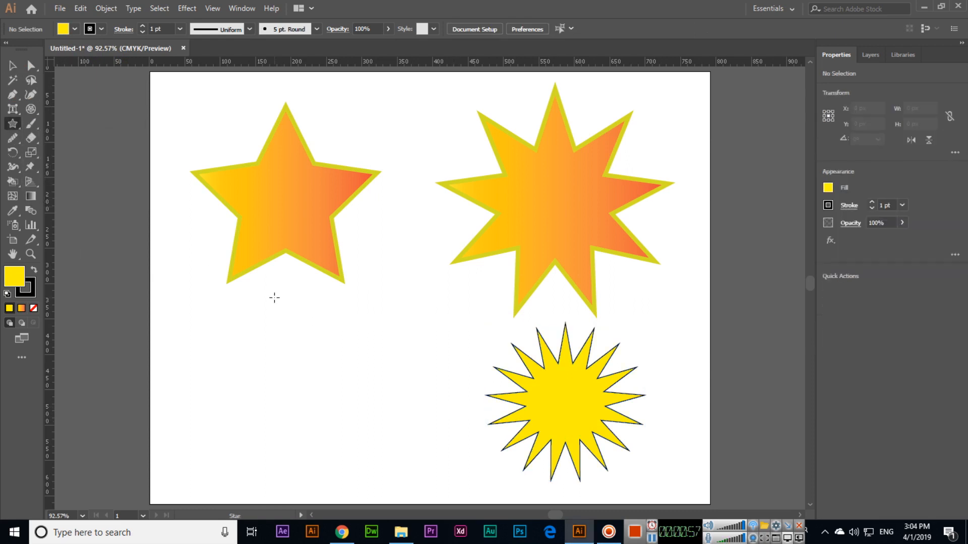